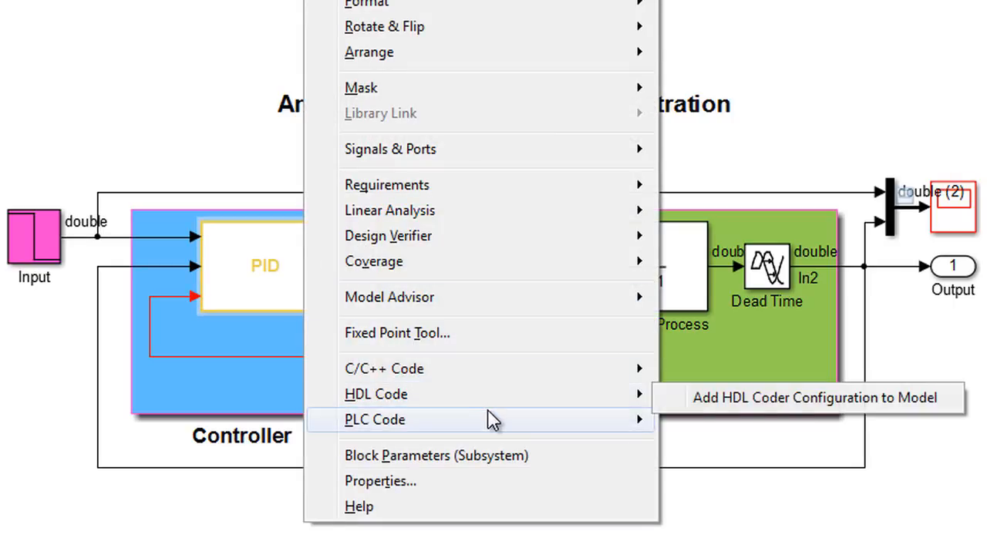
Open PLC code options for the Controller subsystem, targeting 3S CoDeSys 3.5 with output in ./plcsrc
click(374, 418)
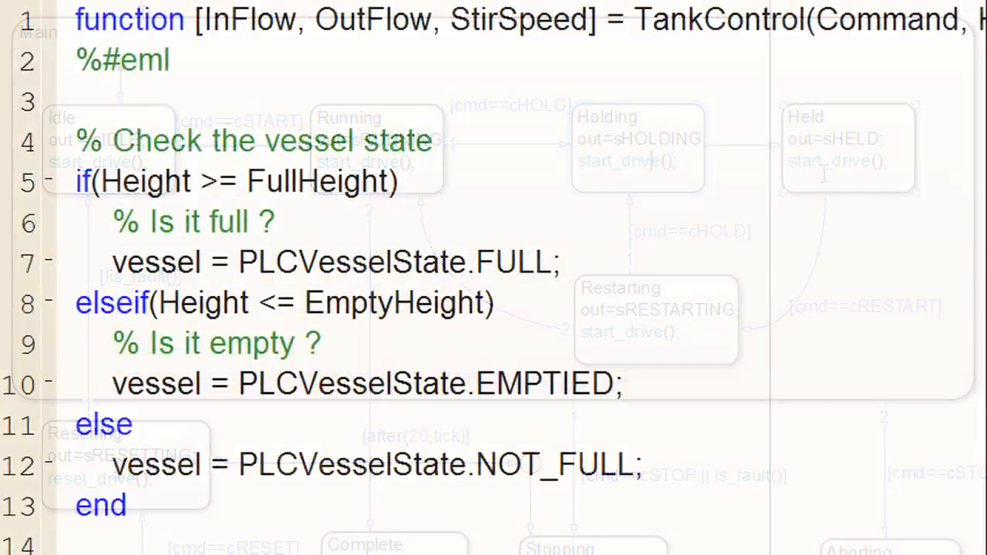
scroll(down, 3)
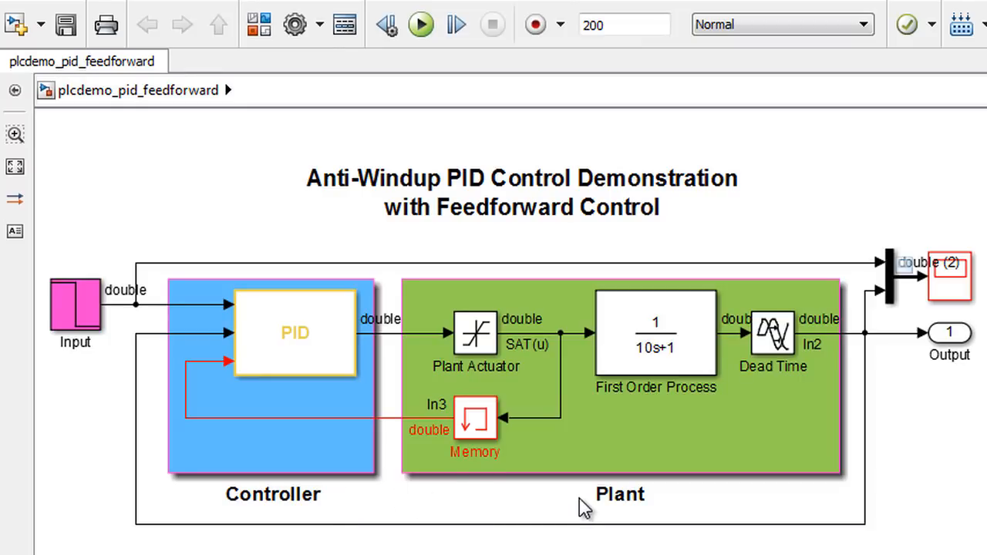
click(421, 24)
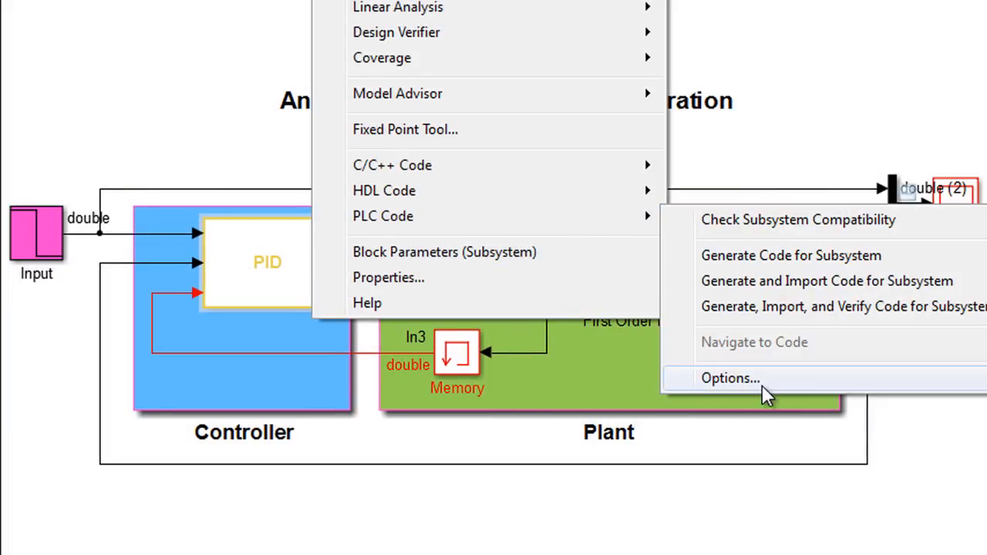
click(729, 378)
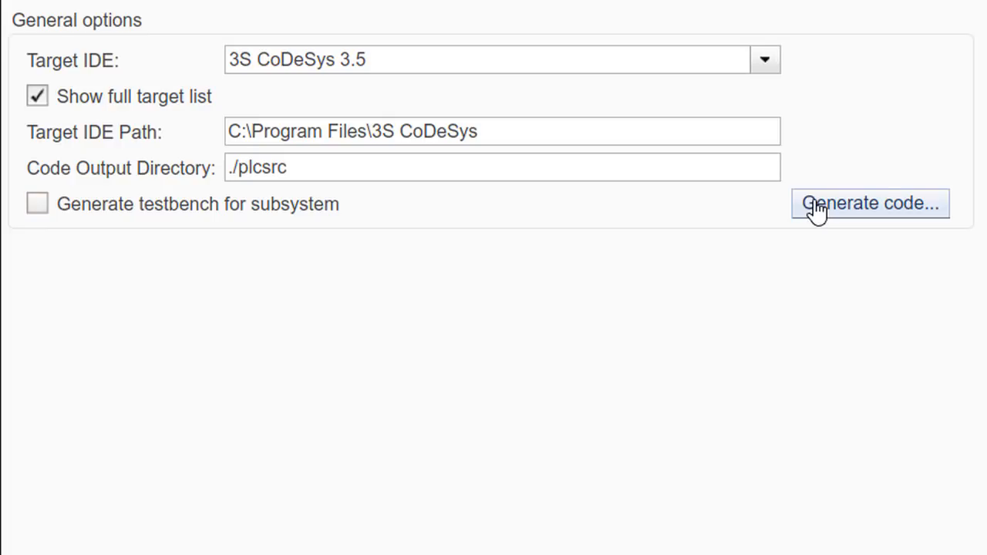
Generate CoDeSys structured text for the Controller subsystem
click(870, 203)
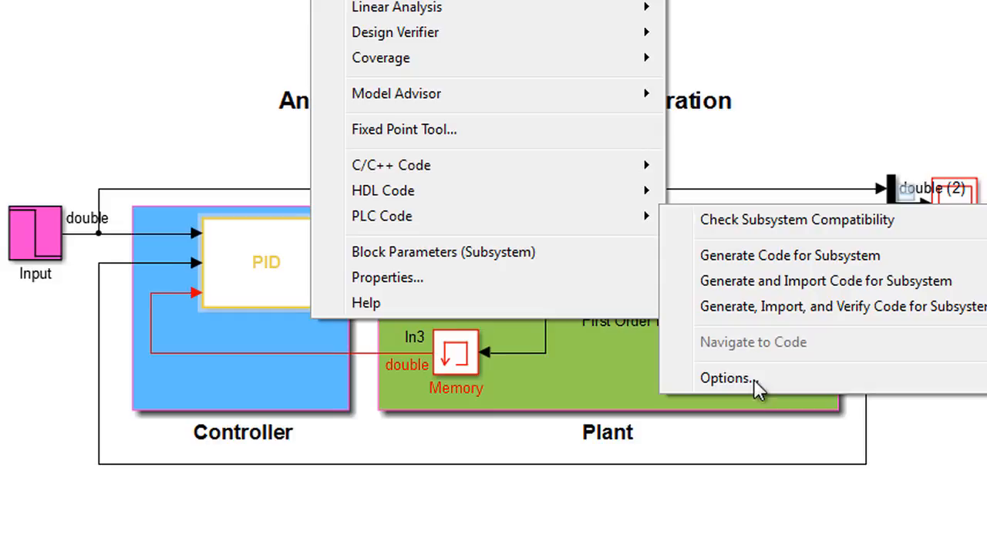
Enable 'Generate testbench for subsystem' and regenerate the code with a TestBench function block
click(725, 378)
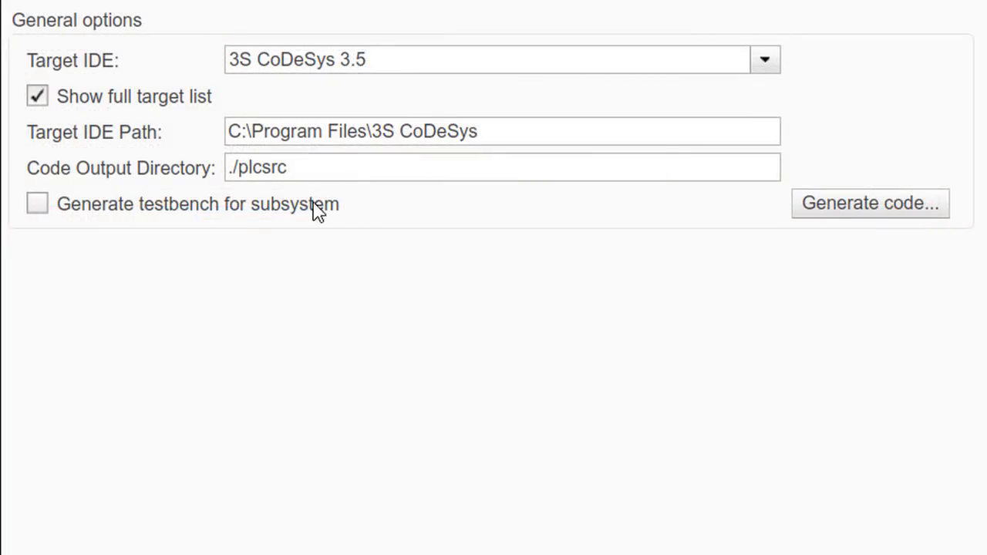
click(37, 202)
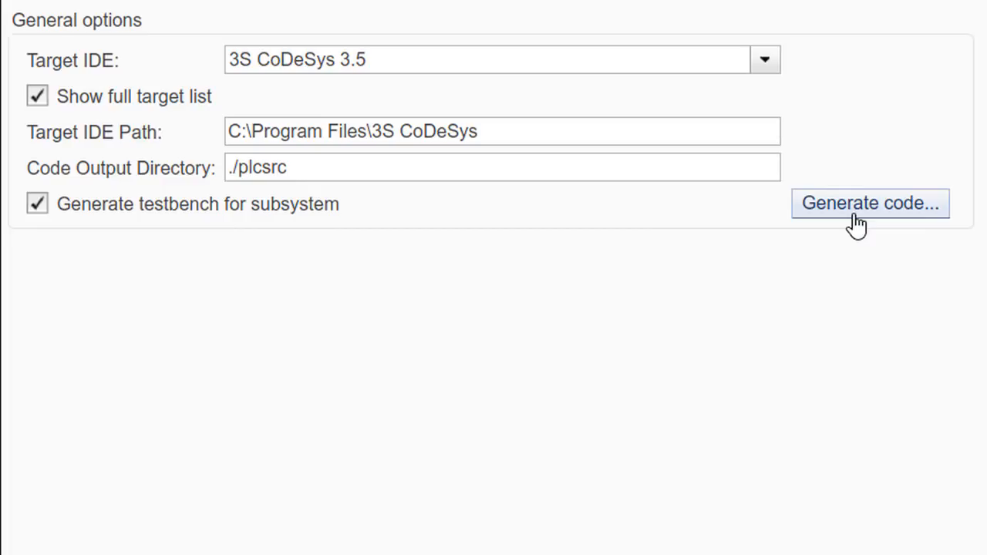
click(870, 202)
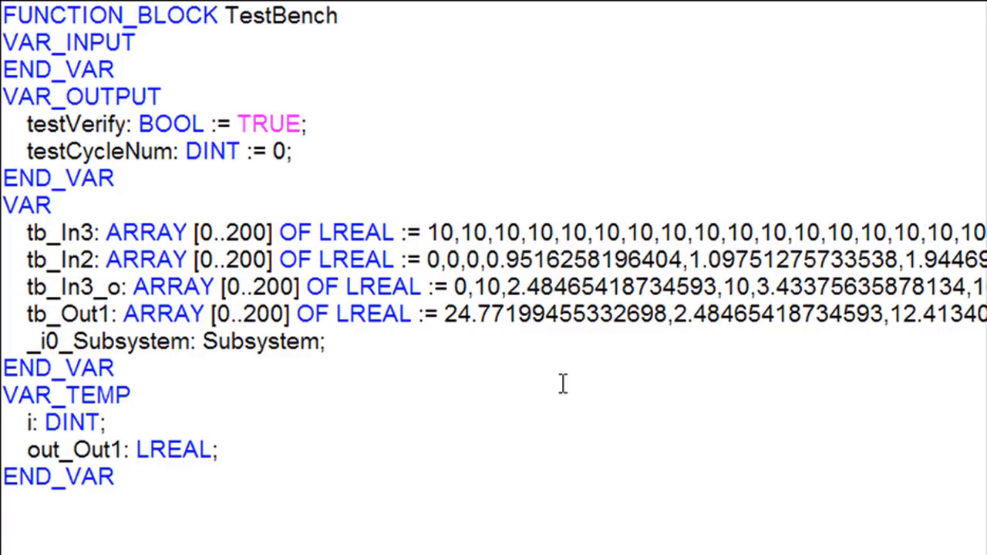
mouse_move(66, 176)
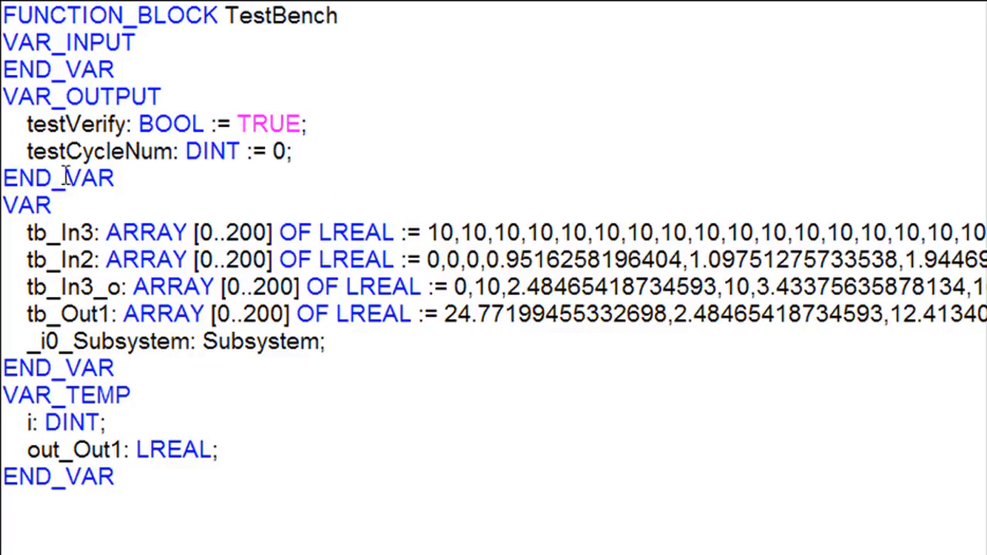
Run the TestBench in CoDeSys and highlight the check keeping testVerify TRUE as cycles advance
double_click(77, 124)
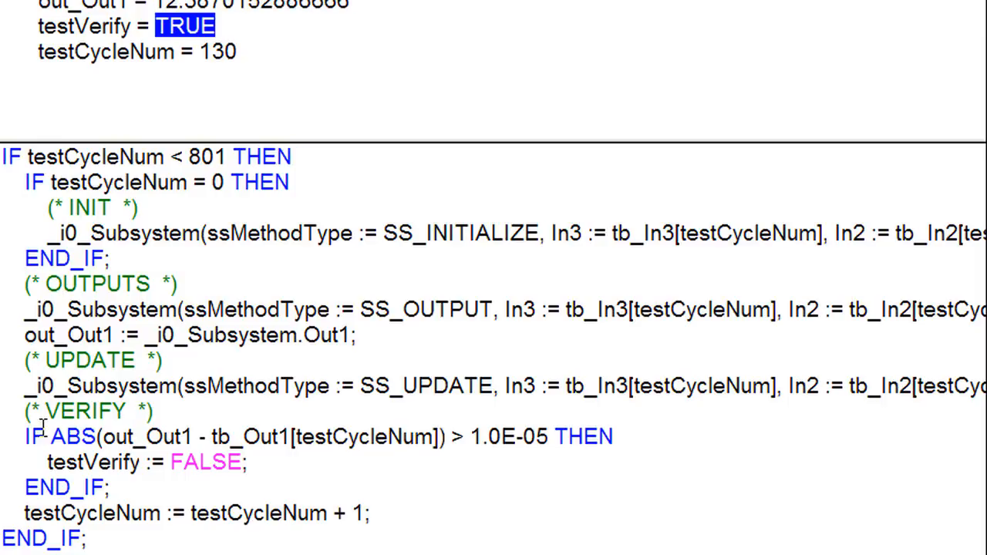
drag(25, 436, 247, 462)
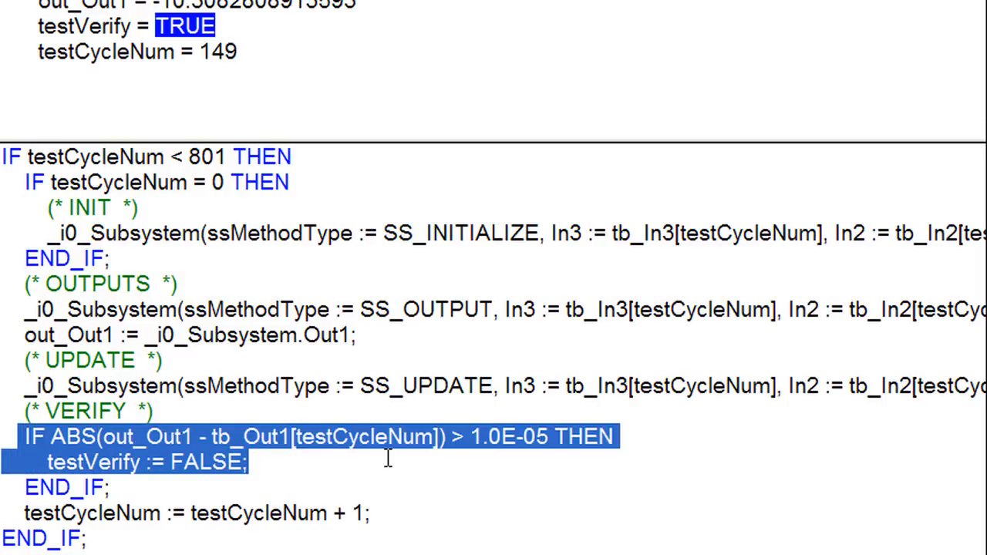